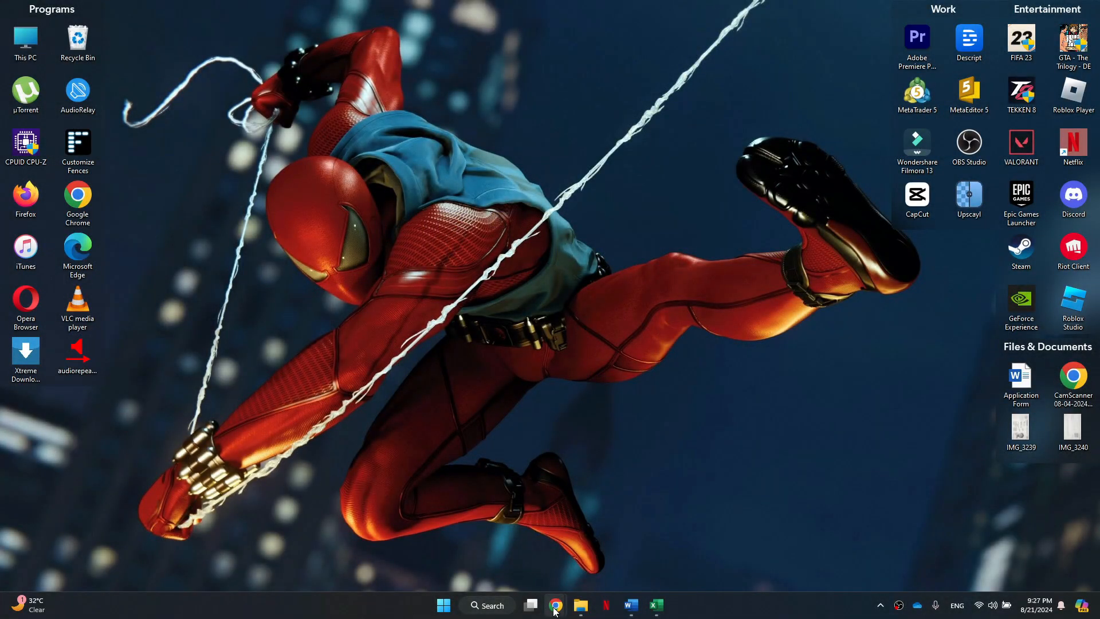
Launch Google Chrome from the taskbar so Housecall Pro's Get Started page appears
{"action": "left_click", "coordinate": [554, 605]}
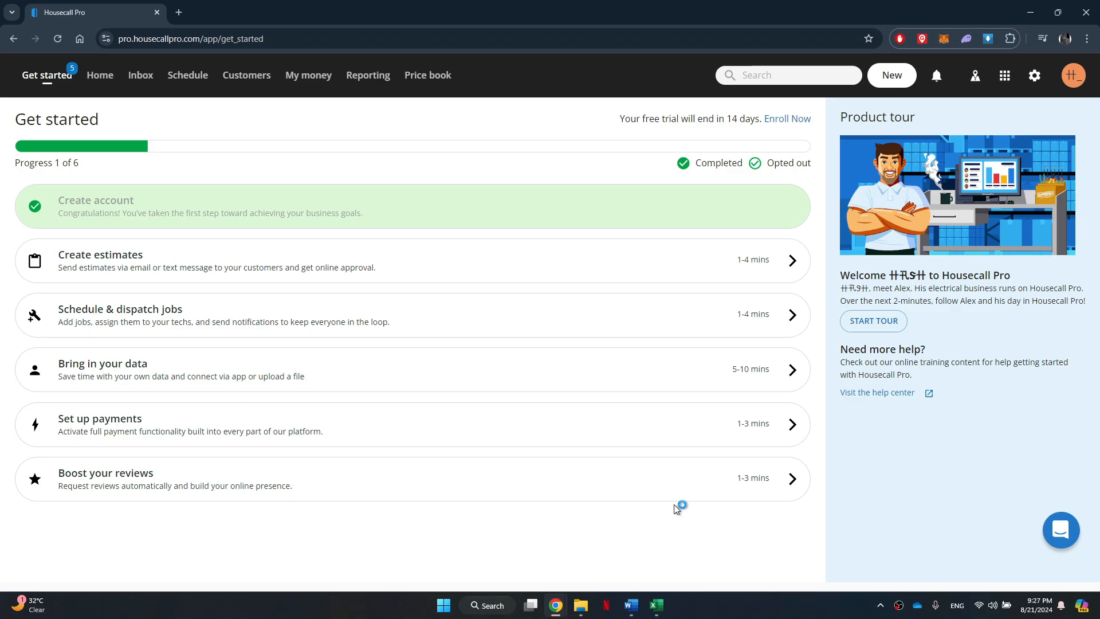
{"action": "mouse_move", "coordinate": [277, 157]}
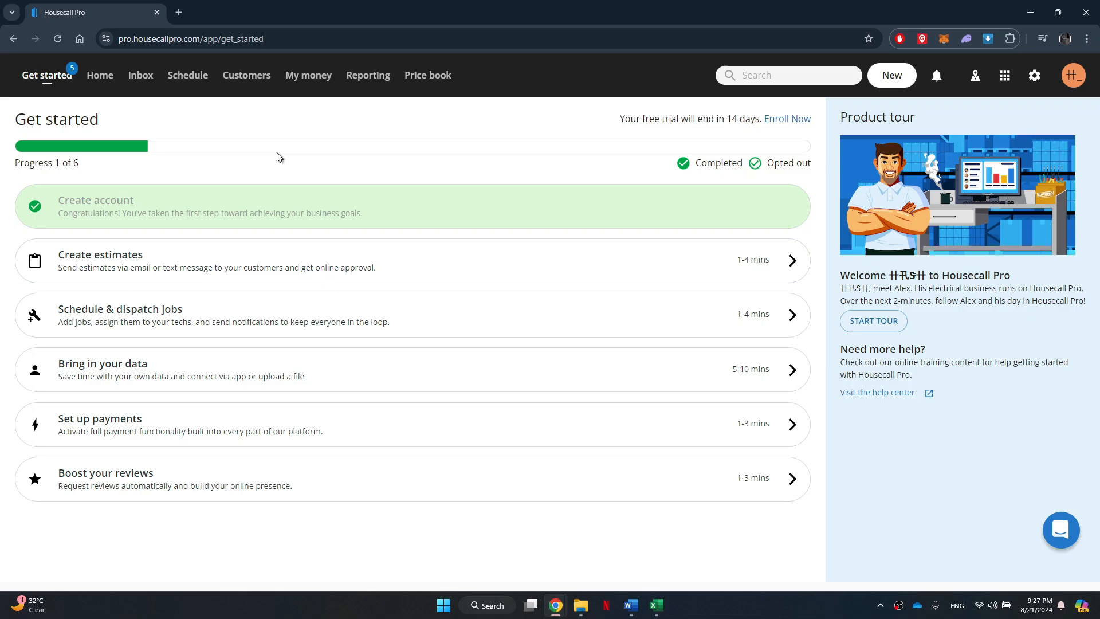
{"action": "mouse_move", "coordinate": [240, 515]}
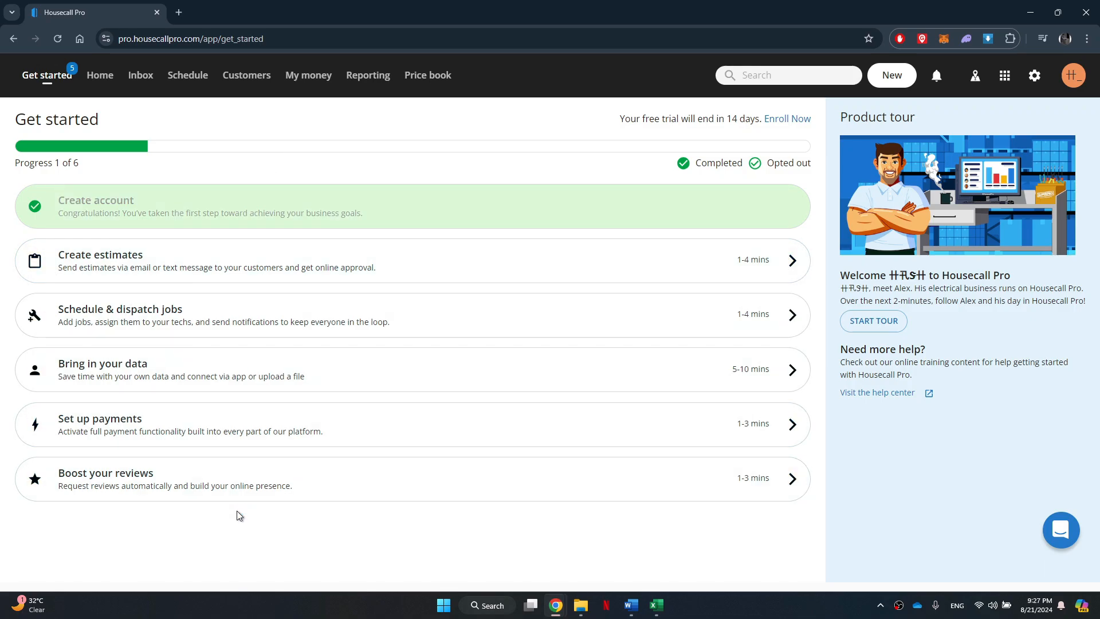
{"action": "mouse_move", "coordinate": [192, 167]}
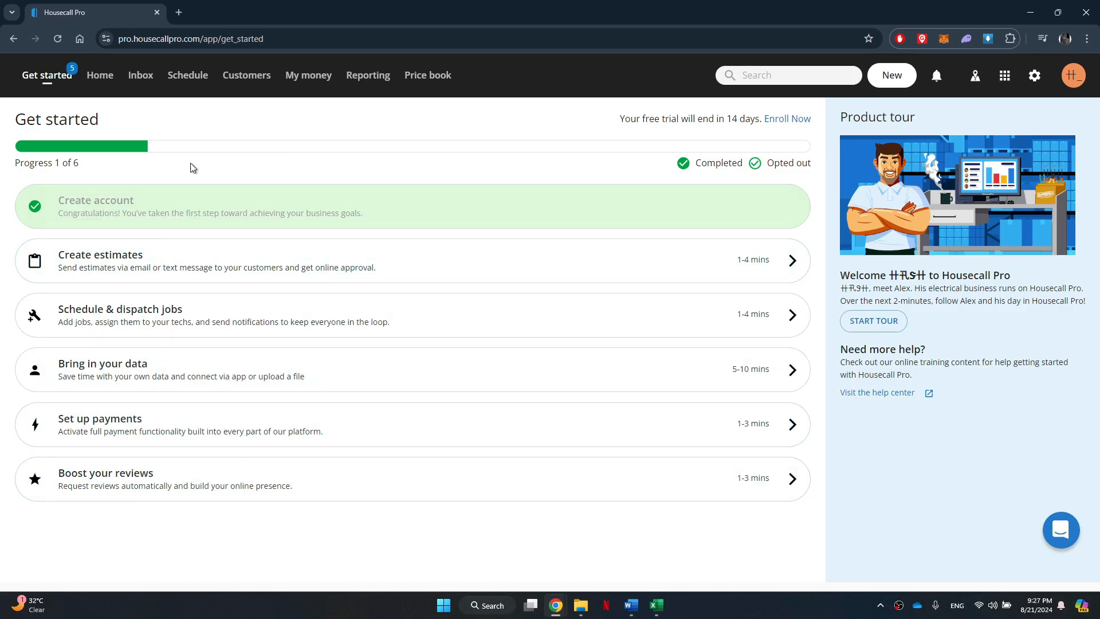
Go to the Home dashboard from the Get Started checklist
{"action": "left_click", "coordinate": [100, 75]}
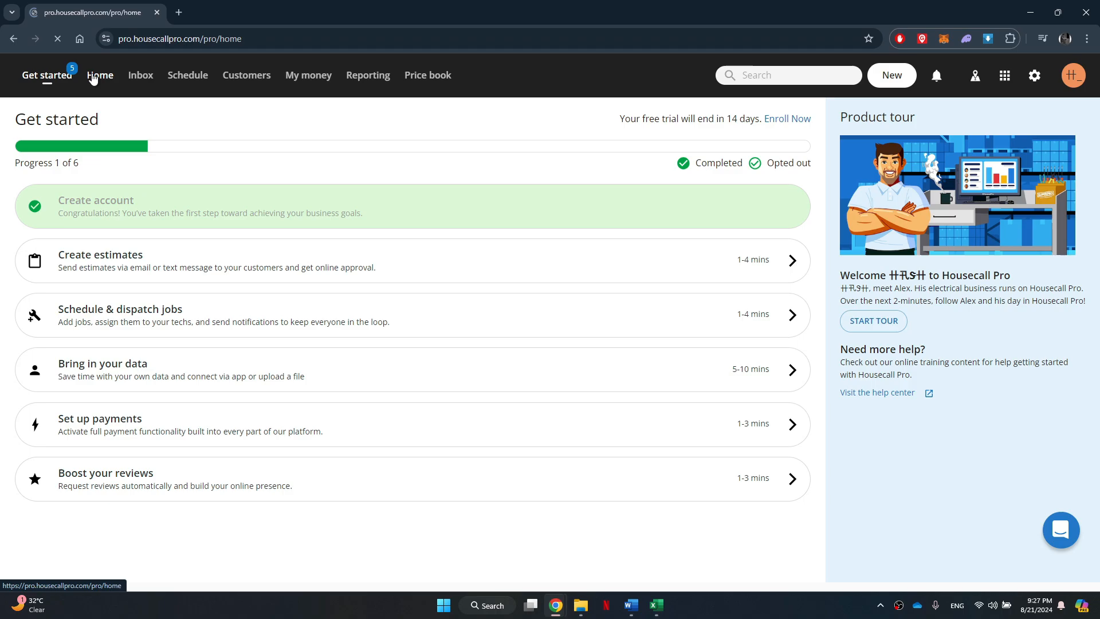
From the Home dashboard, go to the empty Customers list and start an Add new customer form
{"action": "left_click", "coordinate": [100, 75]}
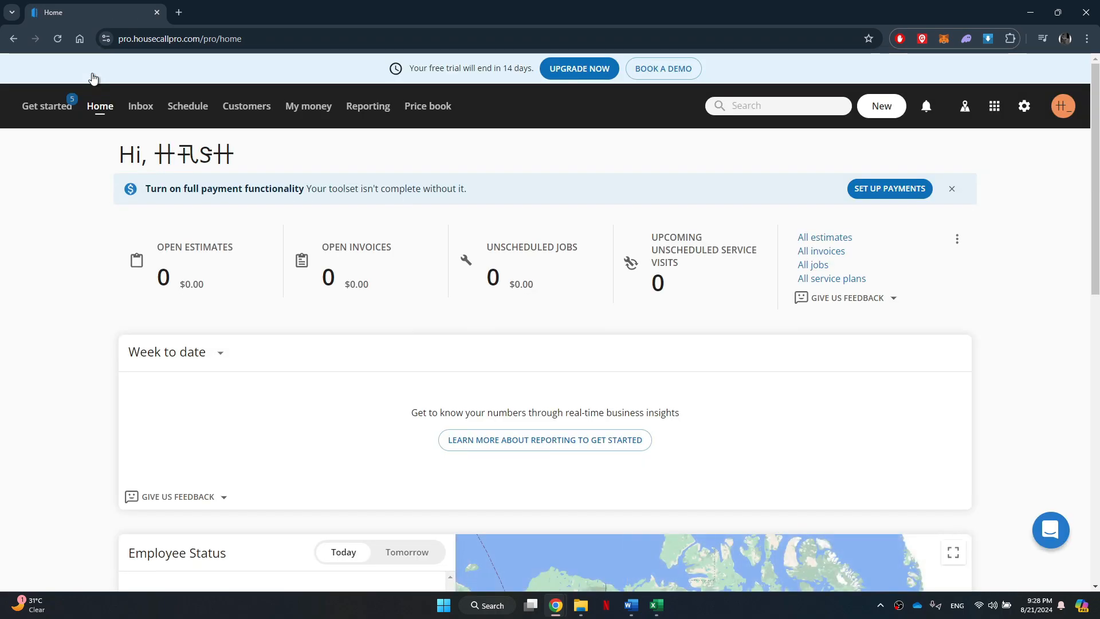
{"action": "scroll", "scroll_direction": "down", "scroll_amount": 3}
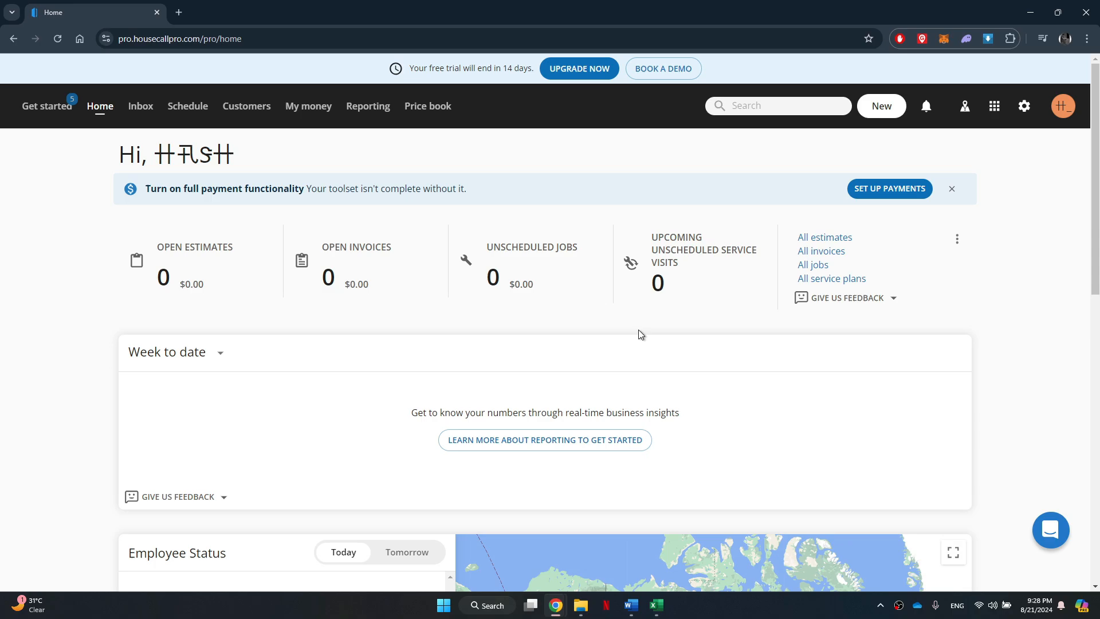
{"action": "left_click", "coordinate": [246, 106]}
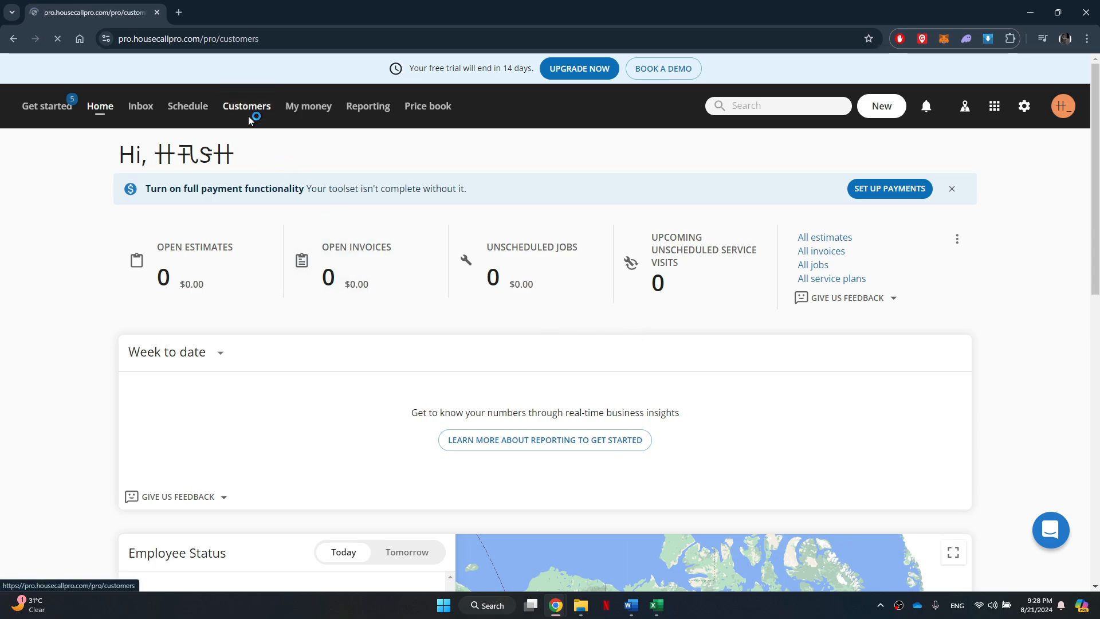
{"action": "left_click", "coordinate": [246, 106]}
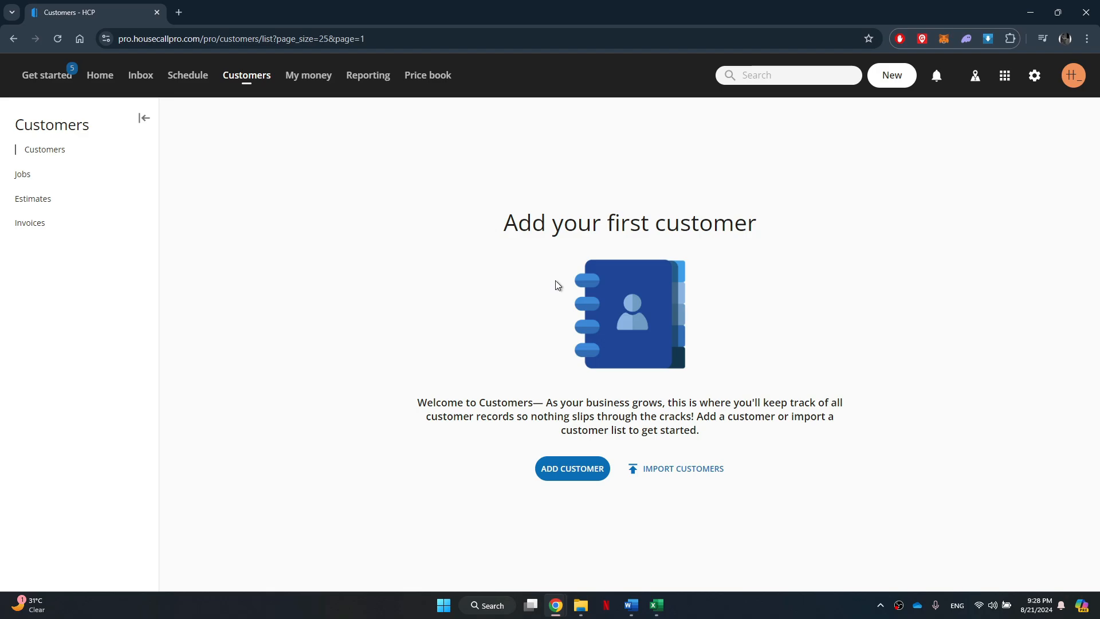
{"action": "left_click", "coordinate": [571, 468]}
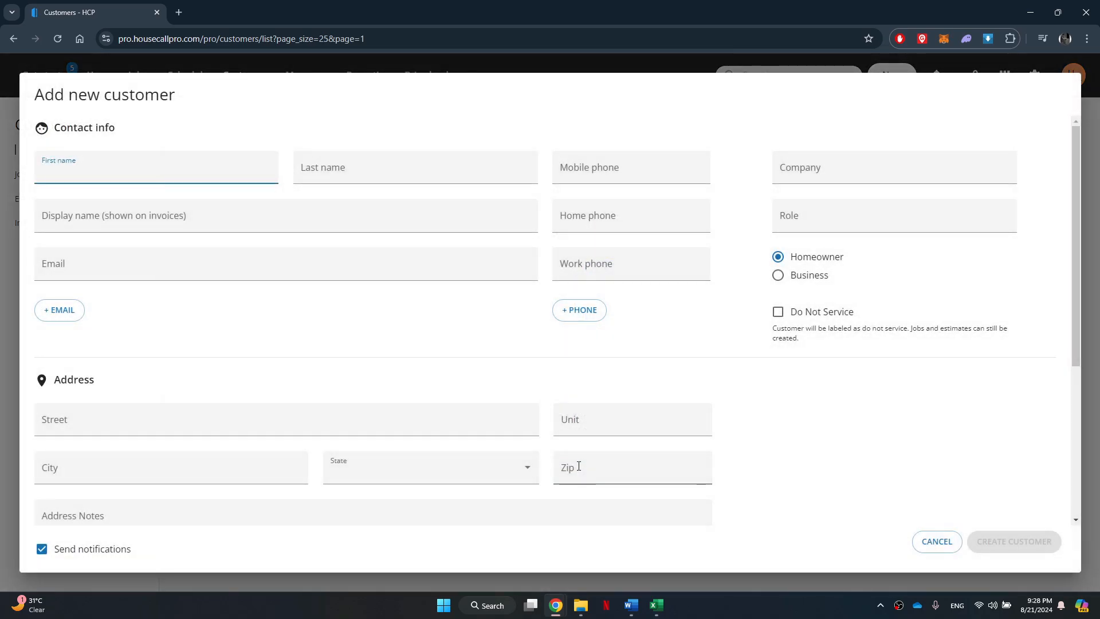
Create the customer, then view the new profile's empty Estimates and Invoices tabs
{"action": "scroll", "scroll_direction": "down", "scroll_amount": 3}
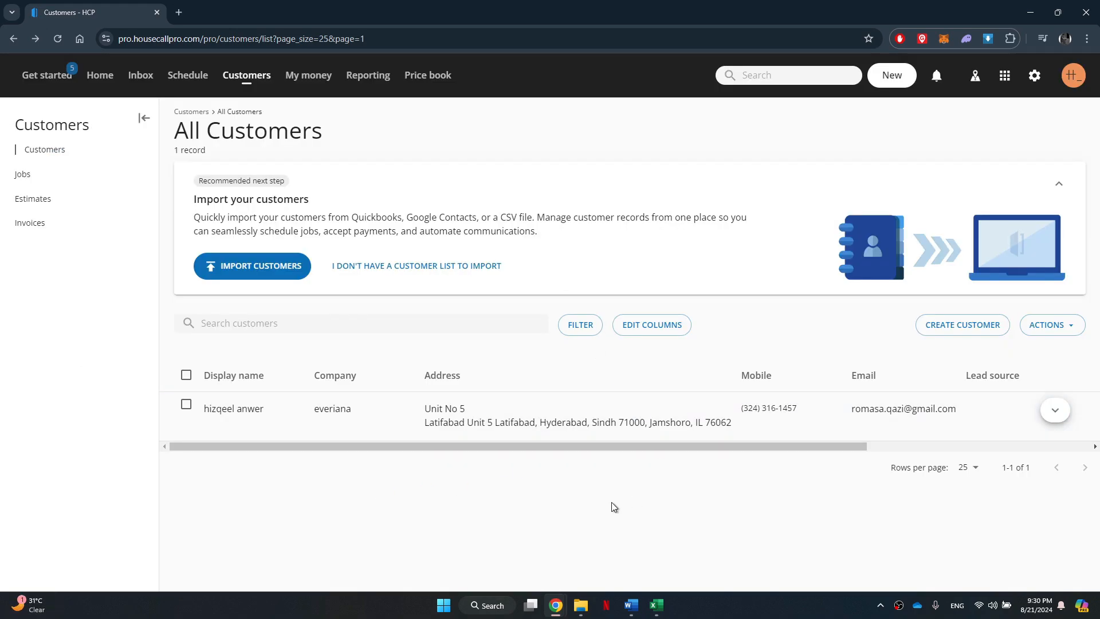
{"action": "left_click", "coordinate": [234, 408]}
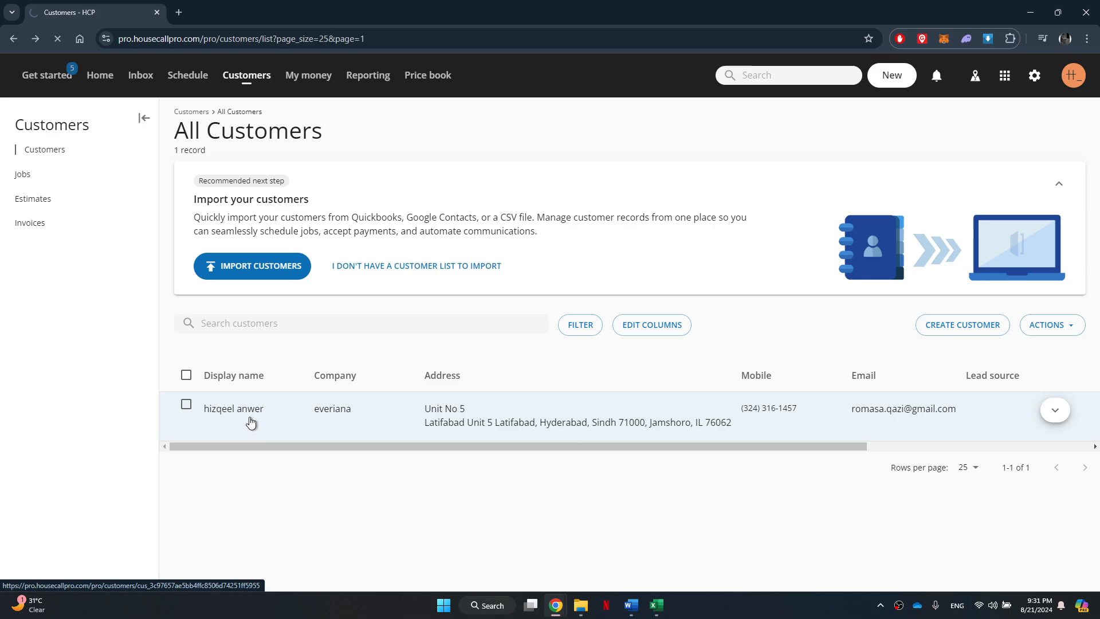
{"action": "left_click", "coordinate": [233, 408]}
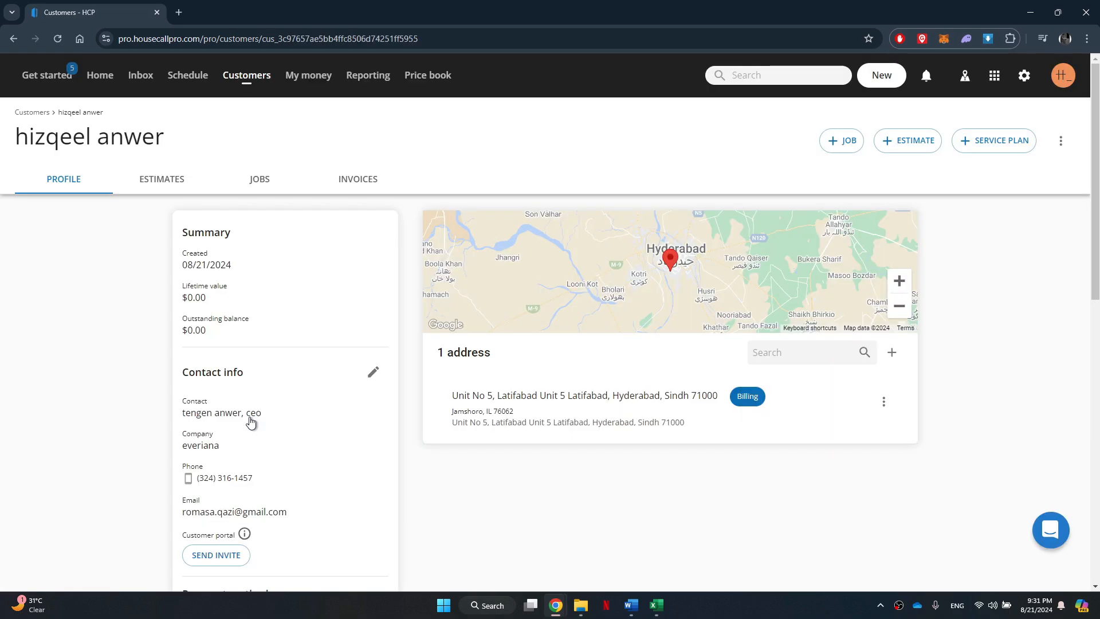
{"action": "left_click", "coordinate": [162, 178]}
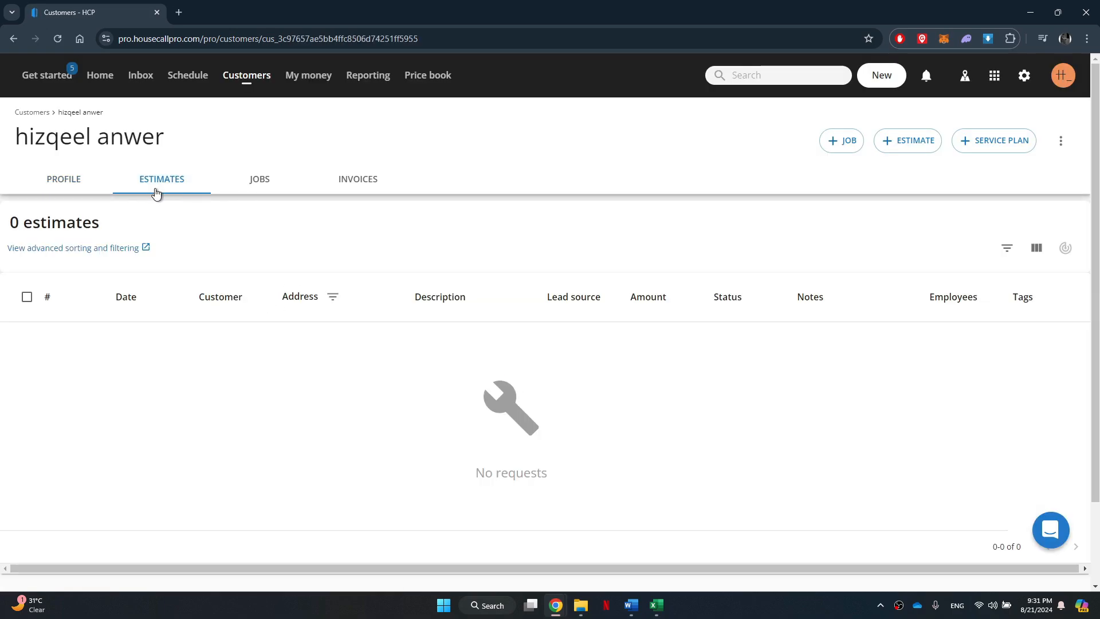
{"action": "left_click", "coordinate": [358, 179]}
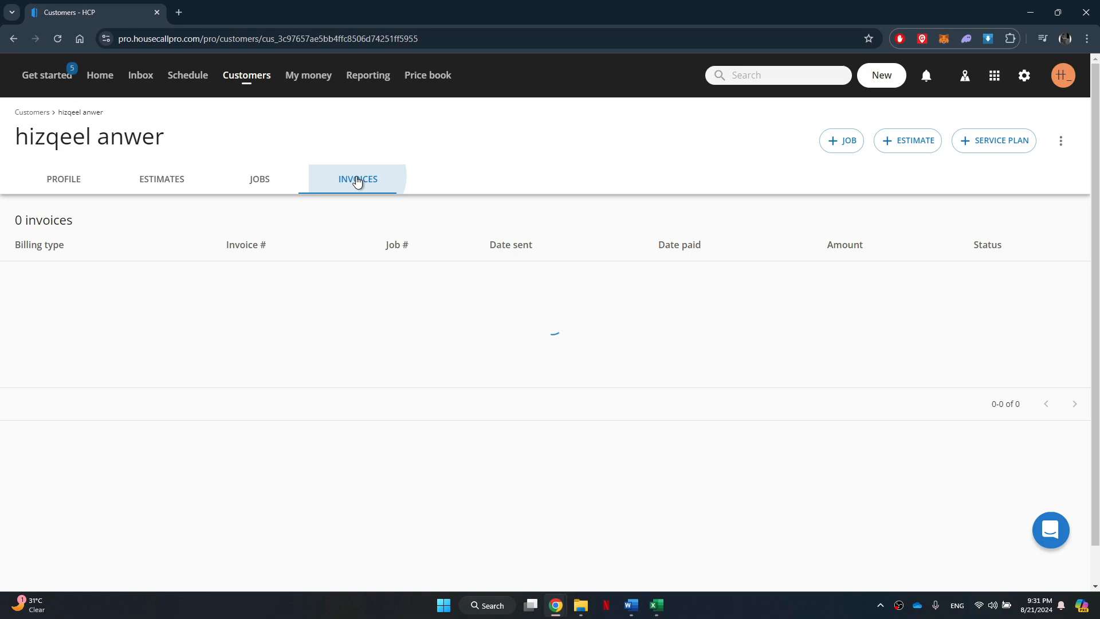